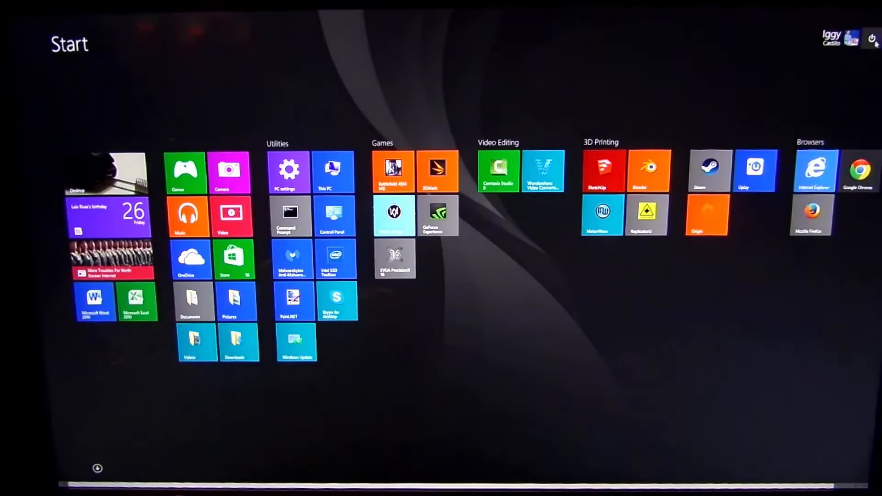
Restart the PC from the Windows 8 Start screen's power menu.
{"action": "left_click", "coordinate": [873, 38]}
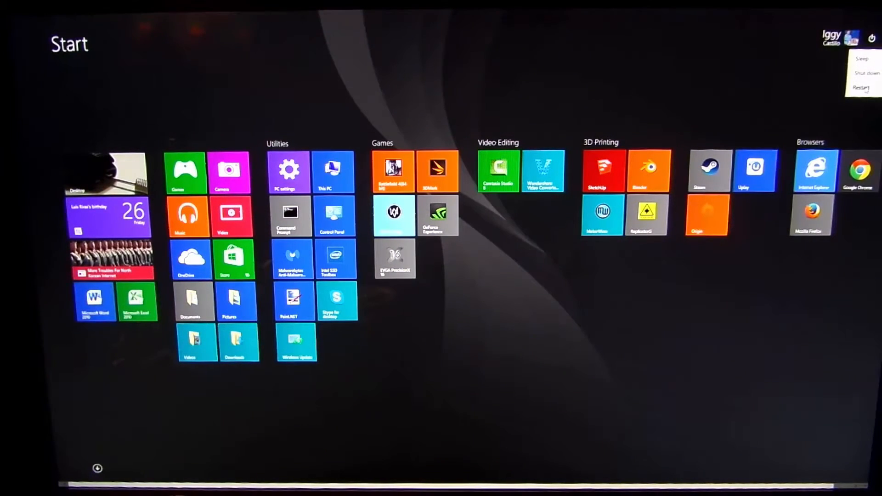
{"action": "left_click", "coordinate": [860, 88]}
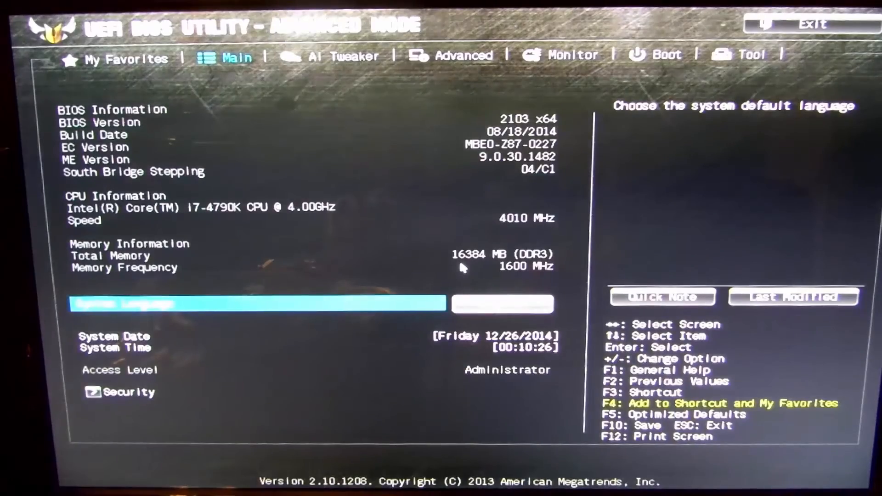
Go to the Boot tab and scroll to the Boot Option and Hard Drive BBS Priorities.
{"action": "left_click", "coordinate": [666, 55]}
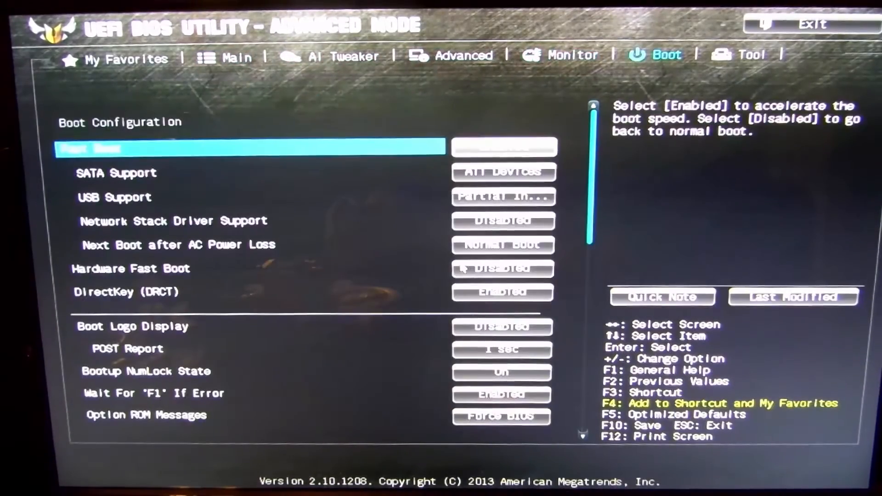
{"action": "key", "text": "down"}
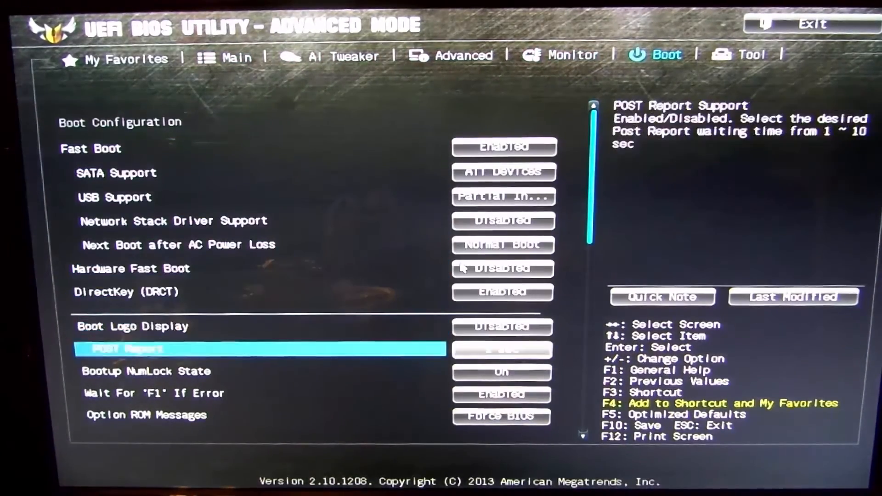
{"action": "scroll", "scroll_direction": "down", "scroll_amount": 3}
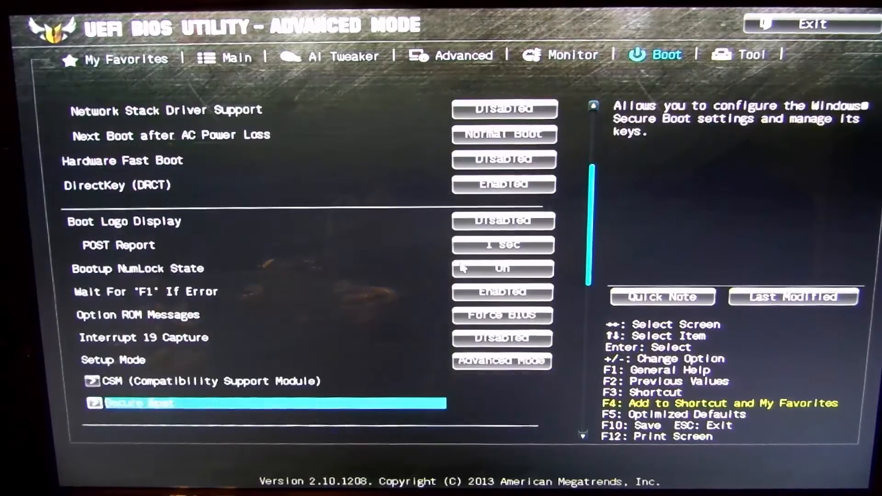
{"action": "scroll", "scroll_direction": "down", "scroll_amount": 3}
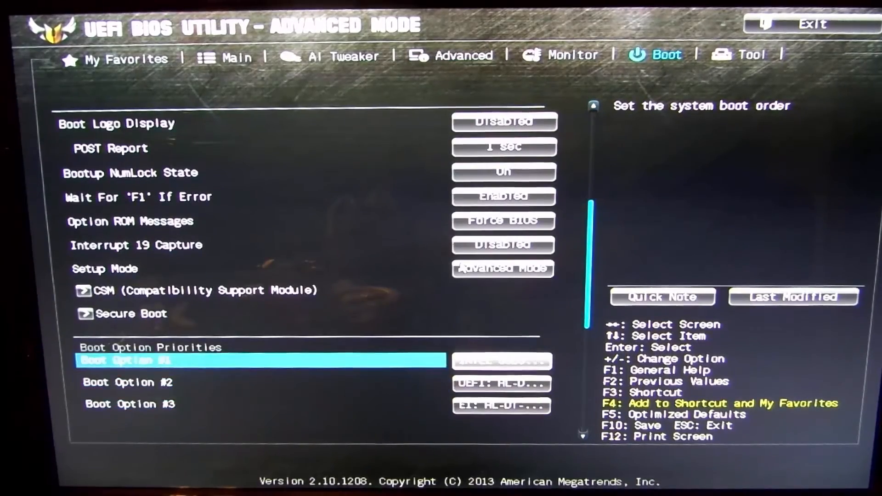
{"action": "left_click", "coordinate": [261, 360]}
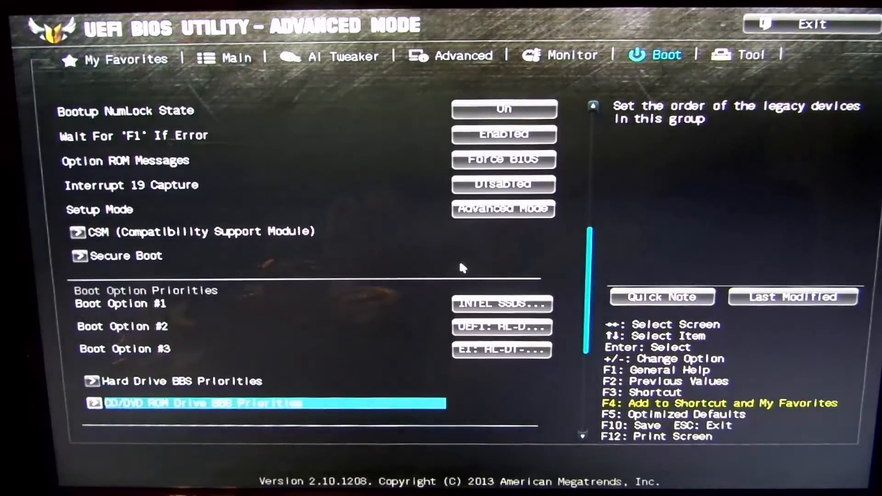
{"action": "scroll", "scroll_direction": "down", "scroll_amount": 3}
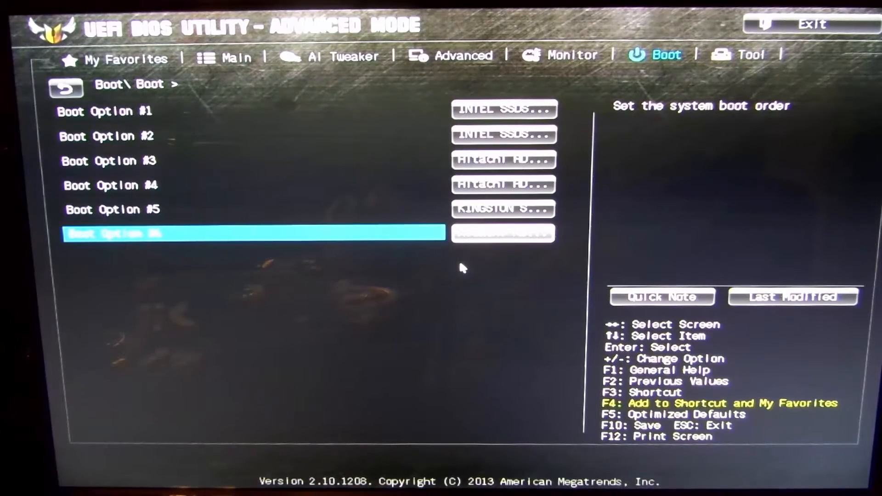
Move the KINGSTON drive up to Boot Option #1 and return to the Boot page.
{"action": "key", "text": "up"}
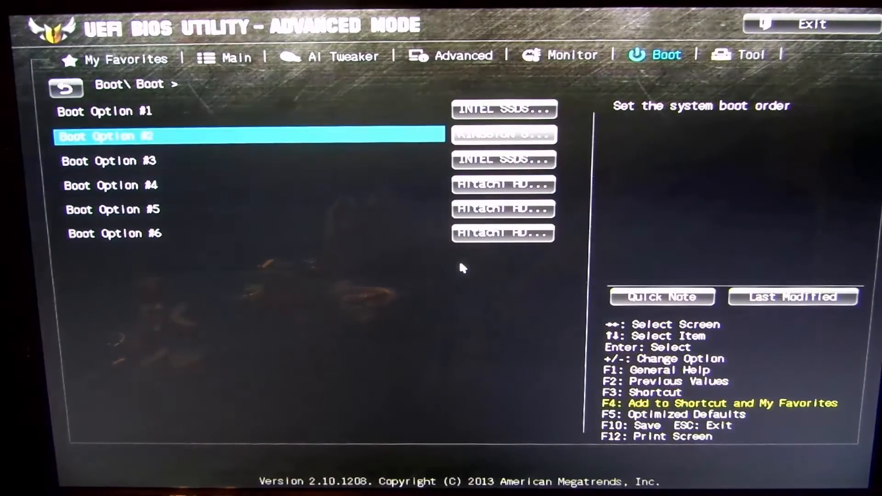
{"action": "key", "text": "up"}
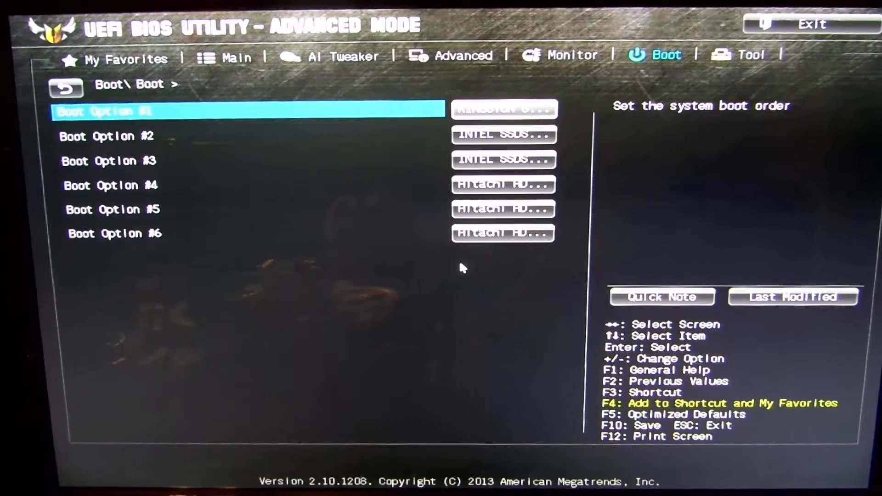
{"action": "scroll", "scroll_direction": "up", "scroll_amount": 3}
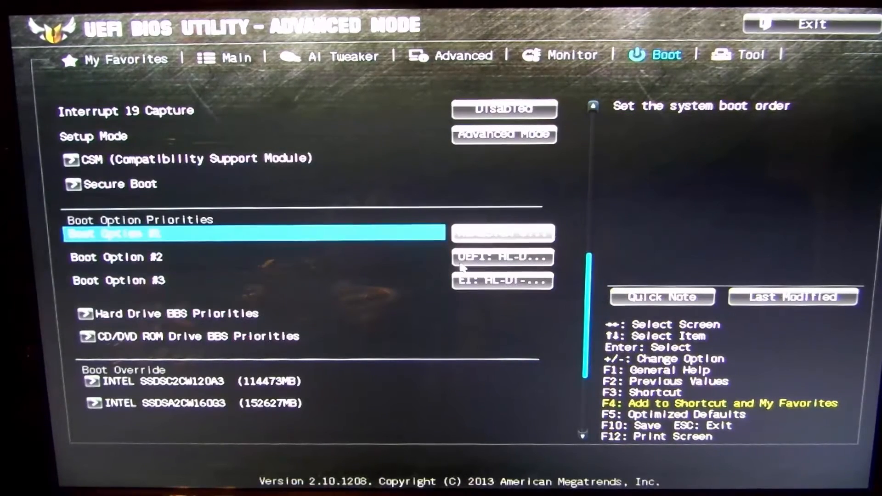